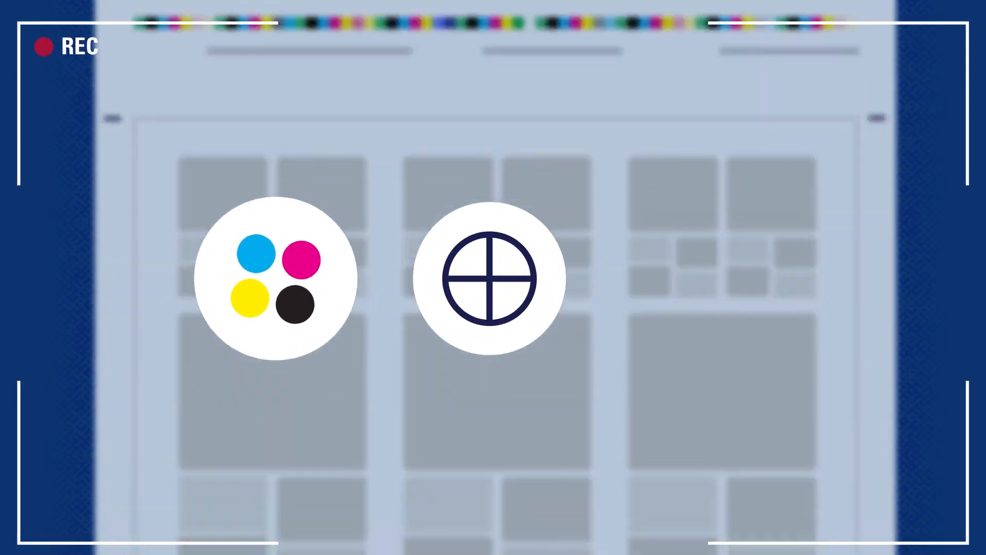
scroll(down, 3)
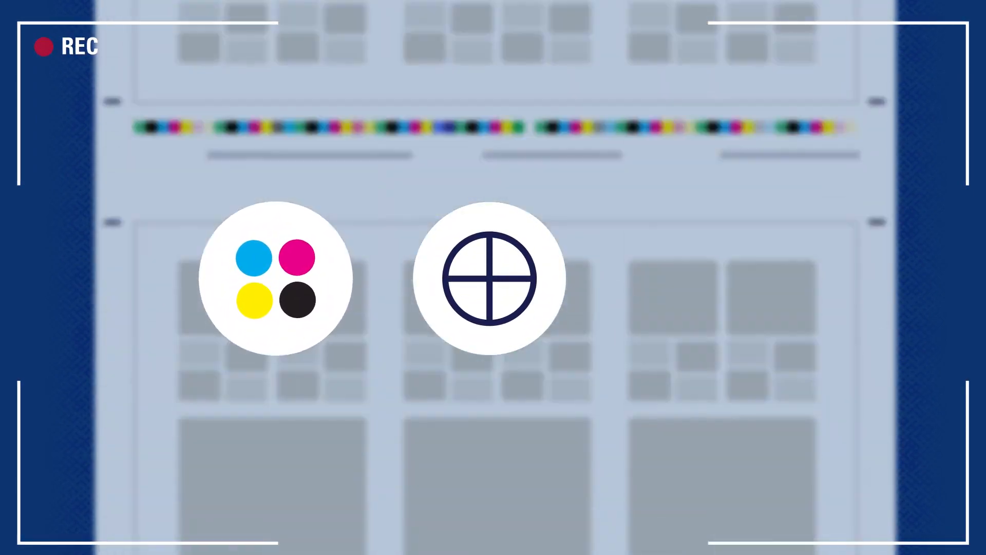